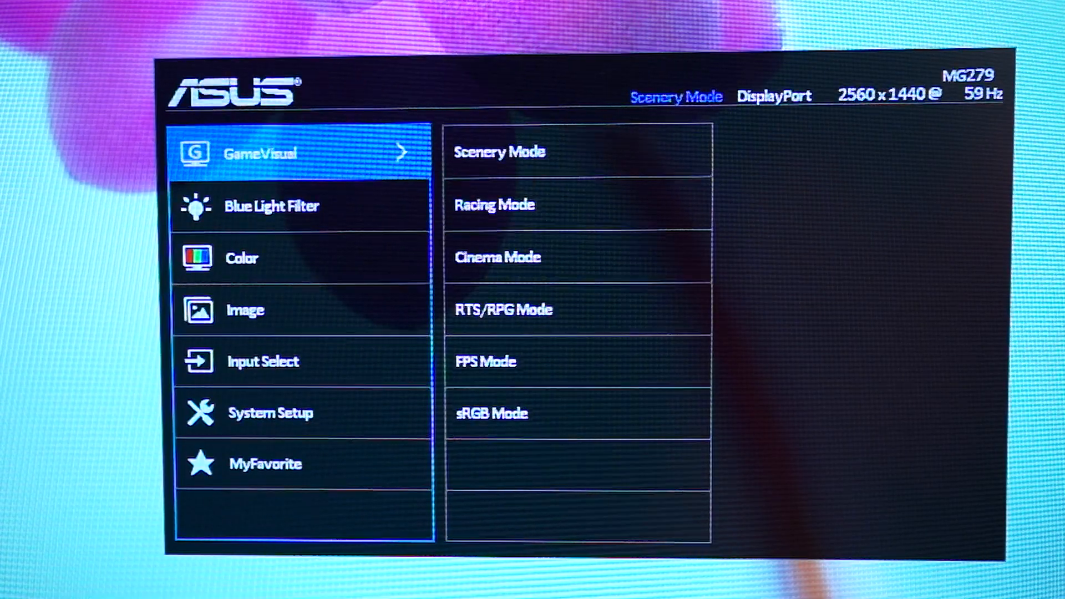
Step: Select Image in the OSD menu, listing Sharpness, Trace Free, VividPixel, ASCR and FreeSync
click(266, 311)
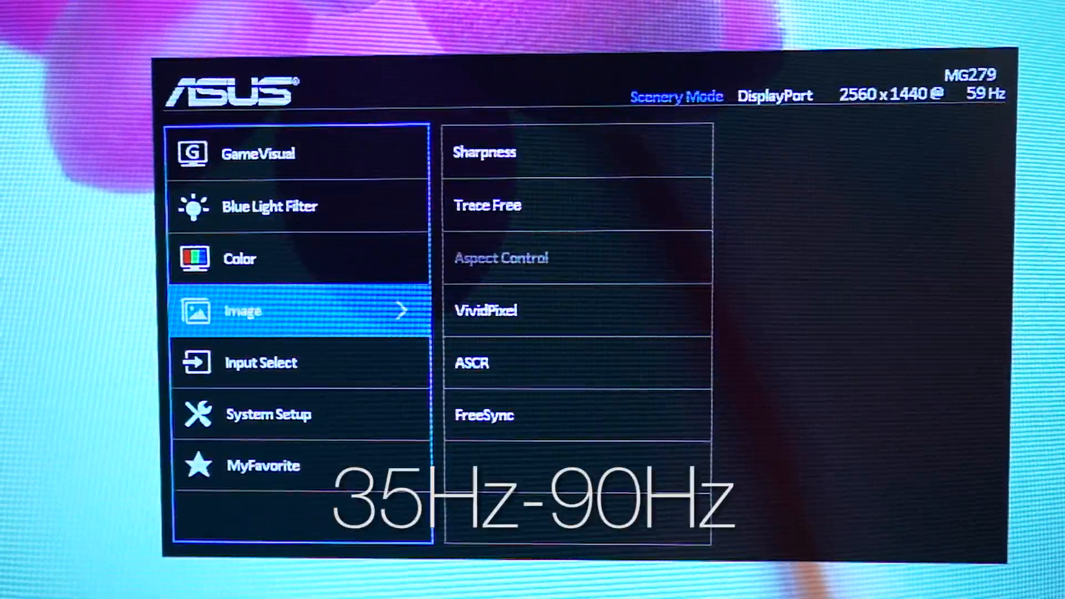